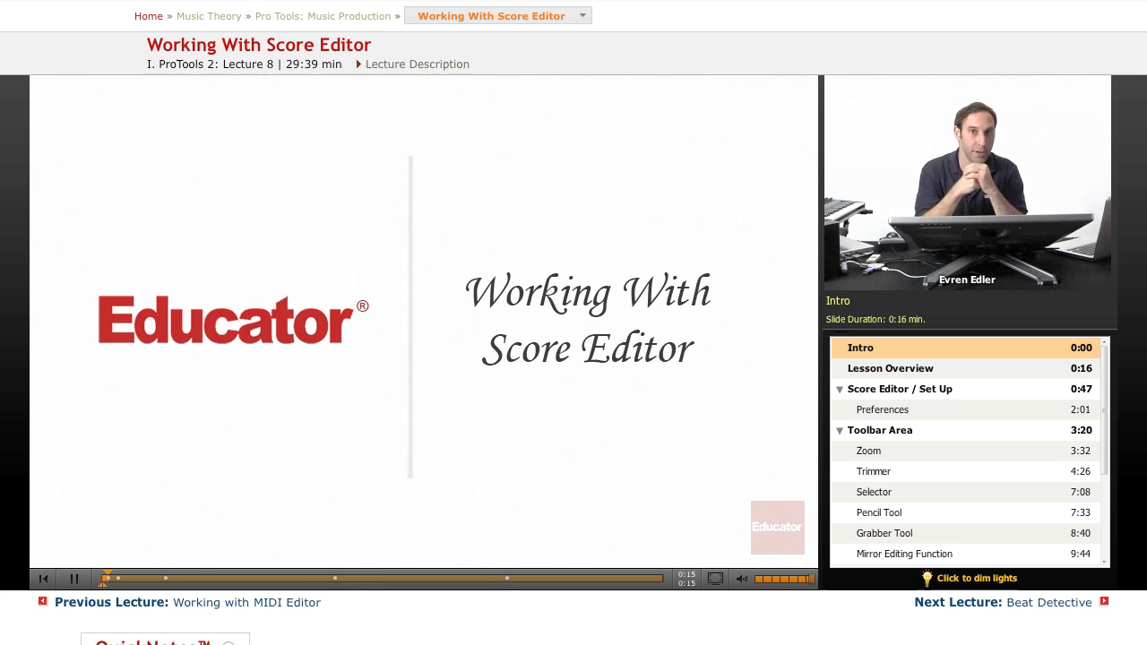
# - Bring the session's Edit window forward, showing the Piano, St Drums and Bass MIDI tracks
pyautogui.click(889, 369)
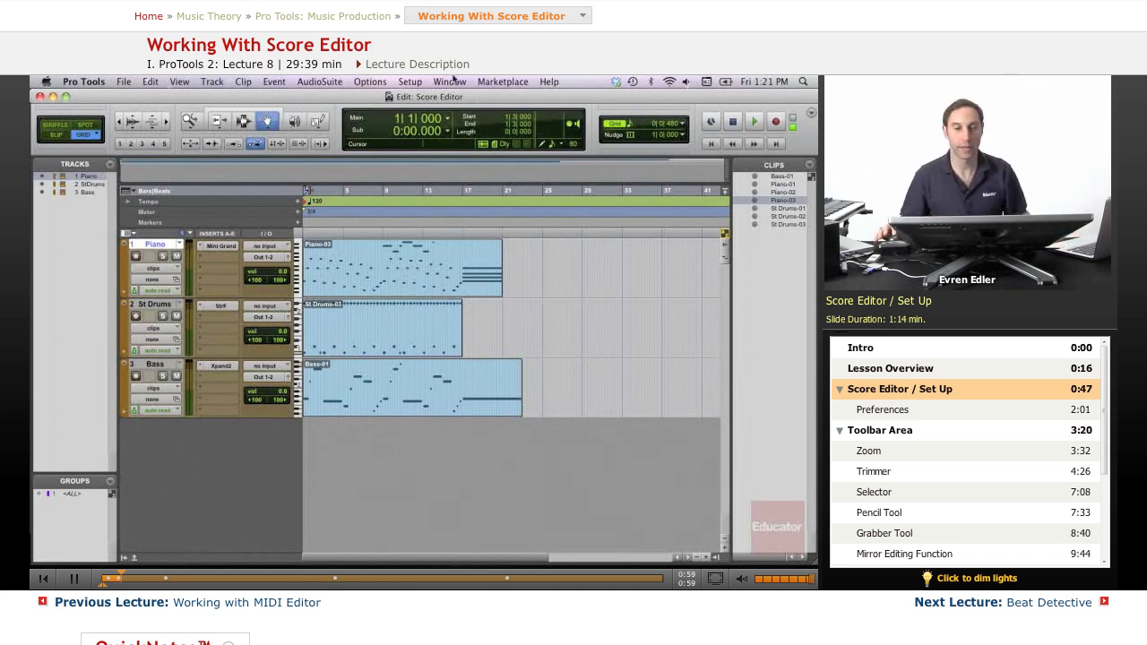
# - Browse the Window menu's editor list to locate the Score Editor entry
pyautogui.click(448, 82)
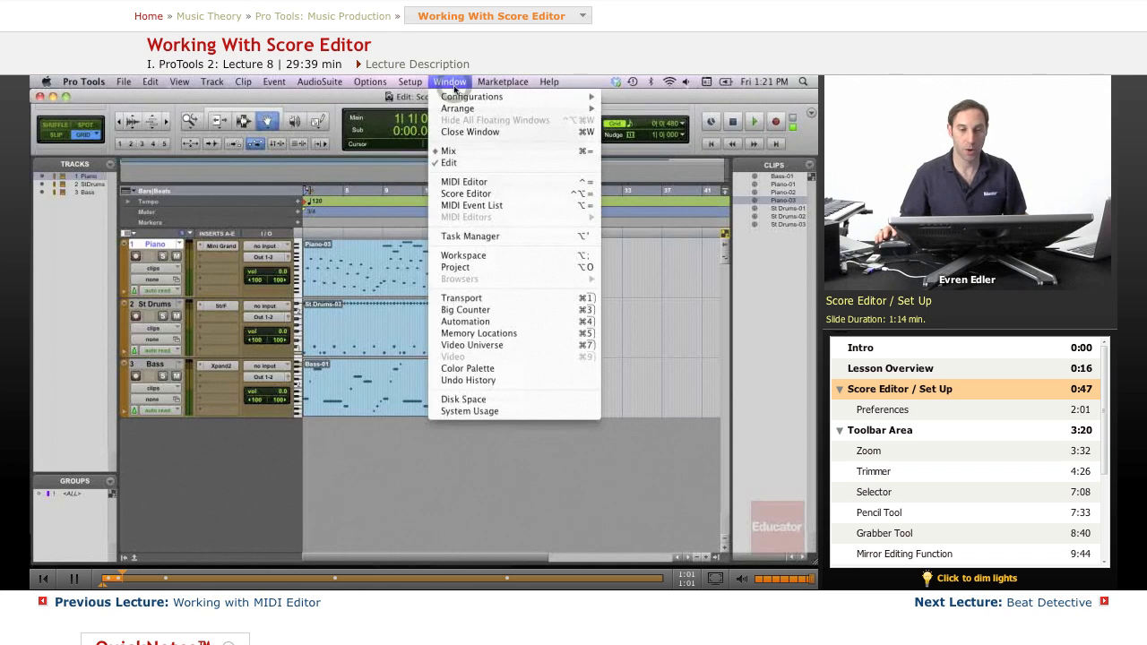
pyautogui.moveTo(466, 193)
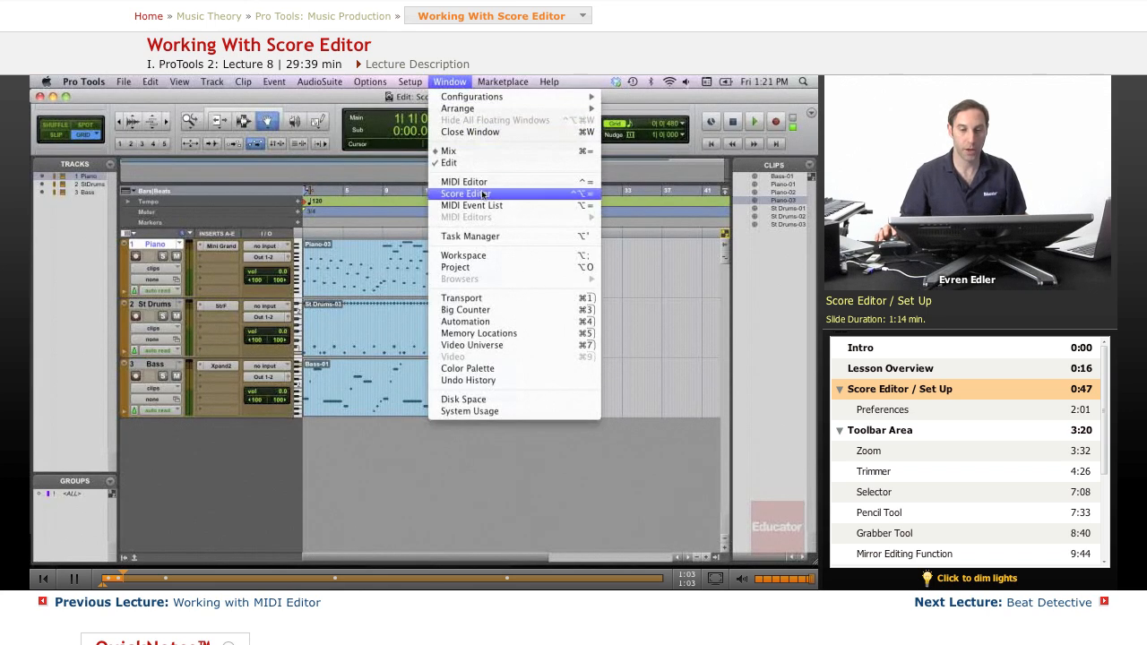
pyautogui.click(466, 193)
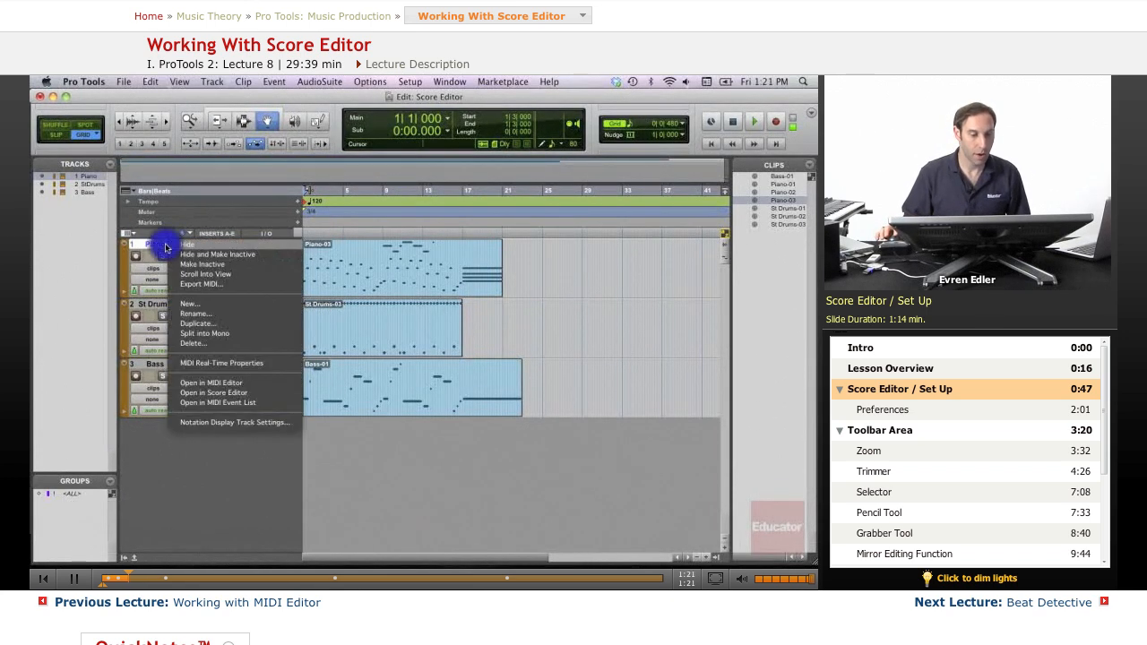
pyautogui.moveTo(214, 393)
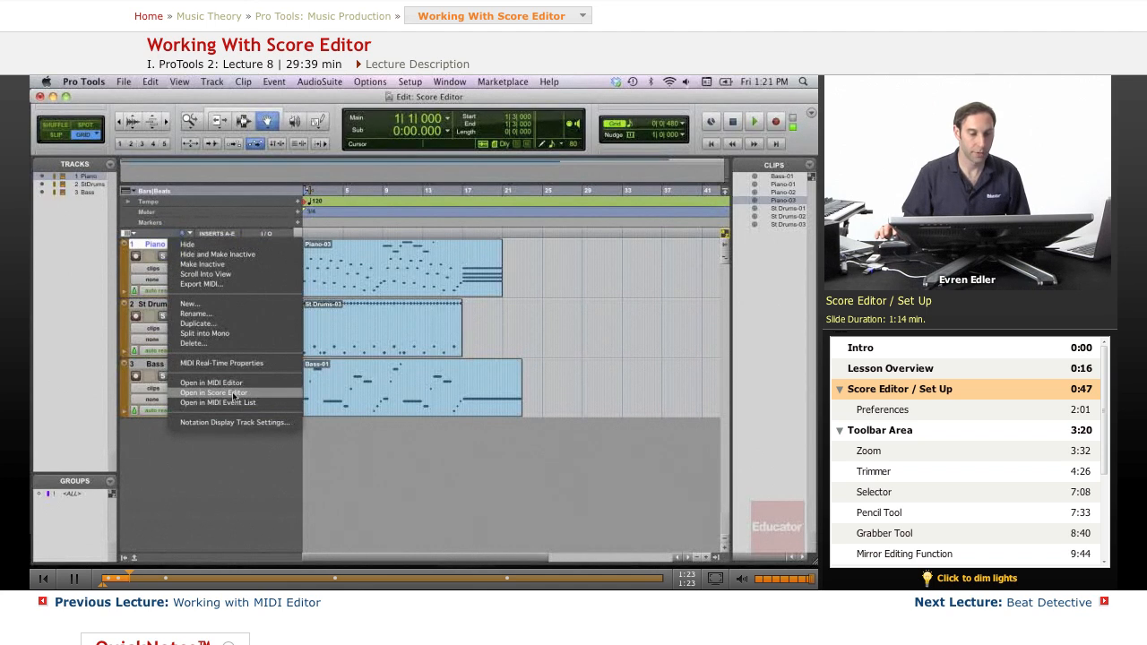
pyautogui.rightClick(385, 276)
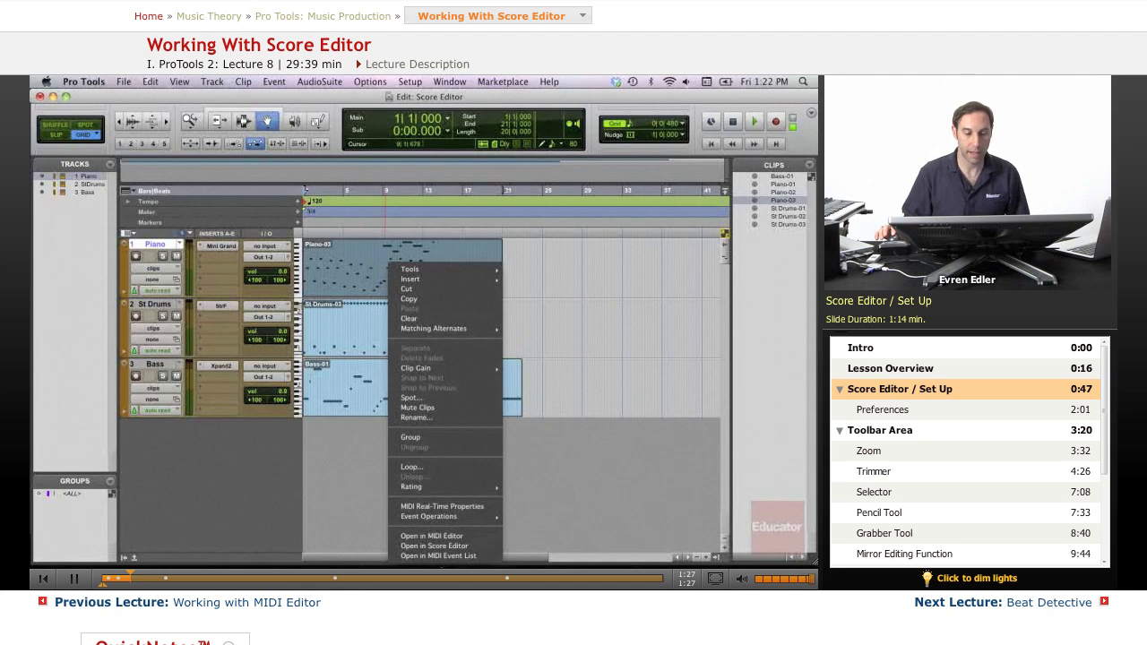
pyautogui.click(434, 545)
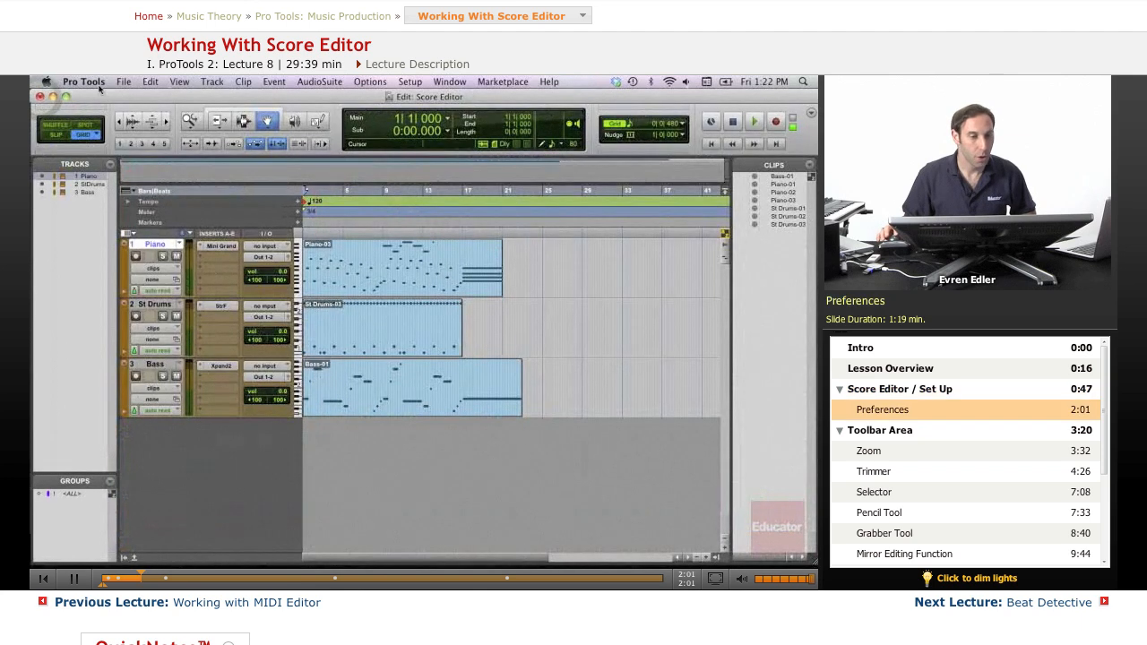
# - In Preferences > MIDI, set double-clicking a MIDI clip to open the Score Editor and confirm
pyautogui.click(82, 82)
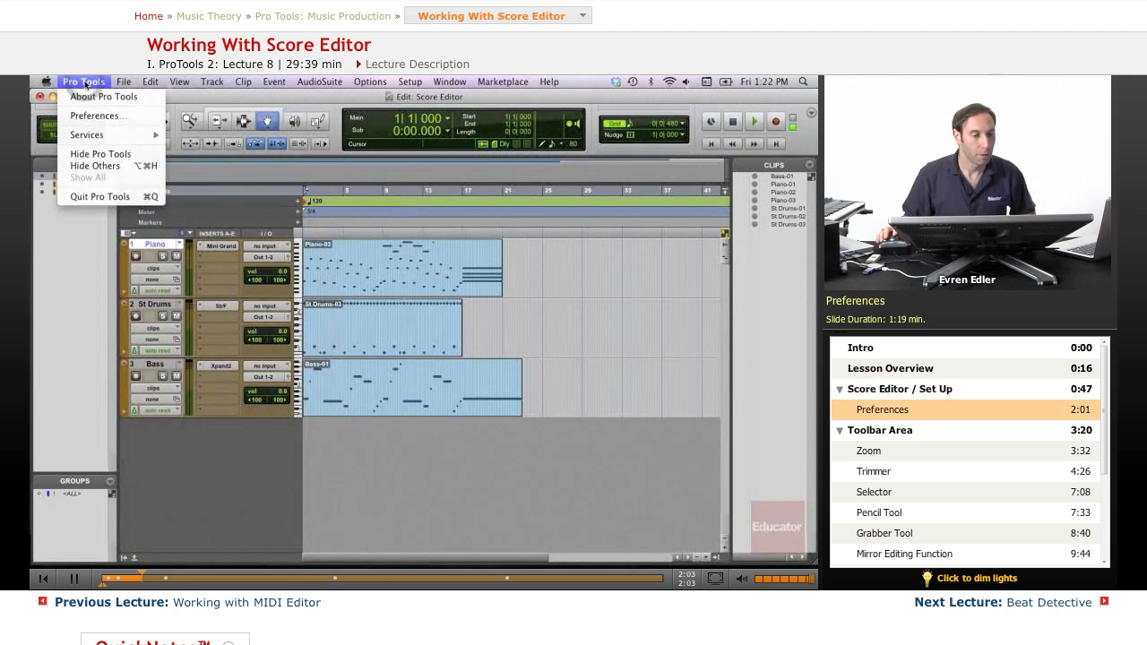
pyautogui.moveTo(96, 115)
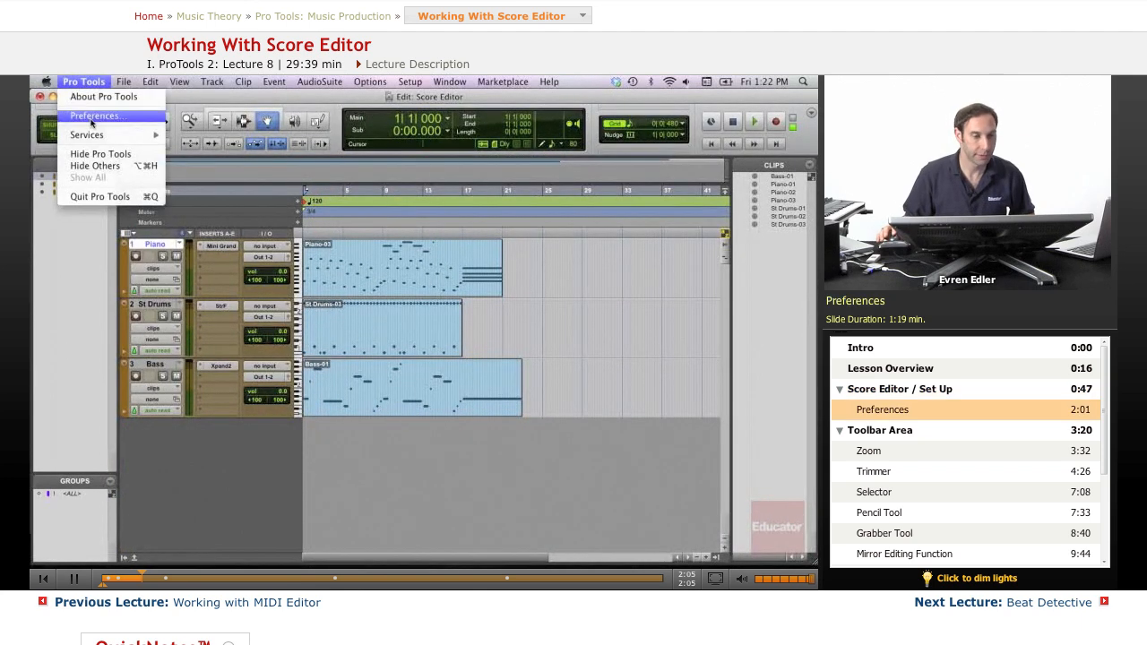
pyautogui.click(95, 115)
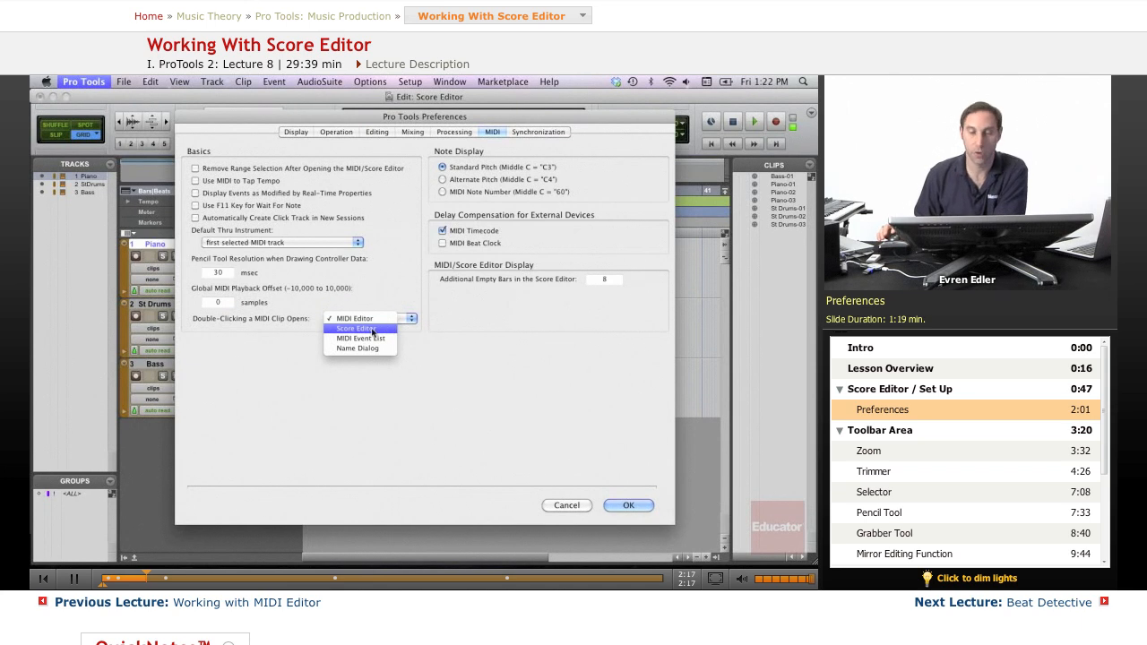
pyautogui.click(351, 328)
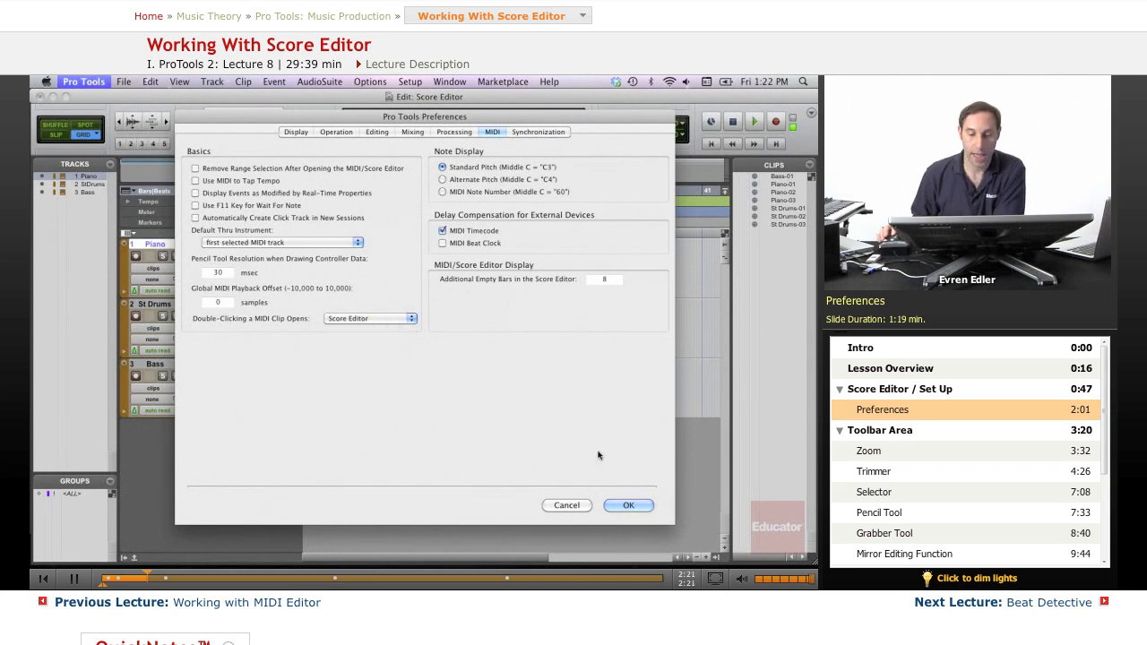
pyautogui.click(628, 506)
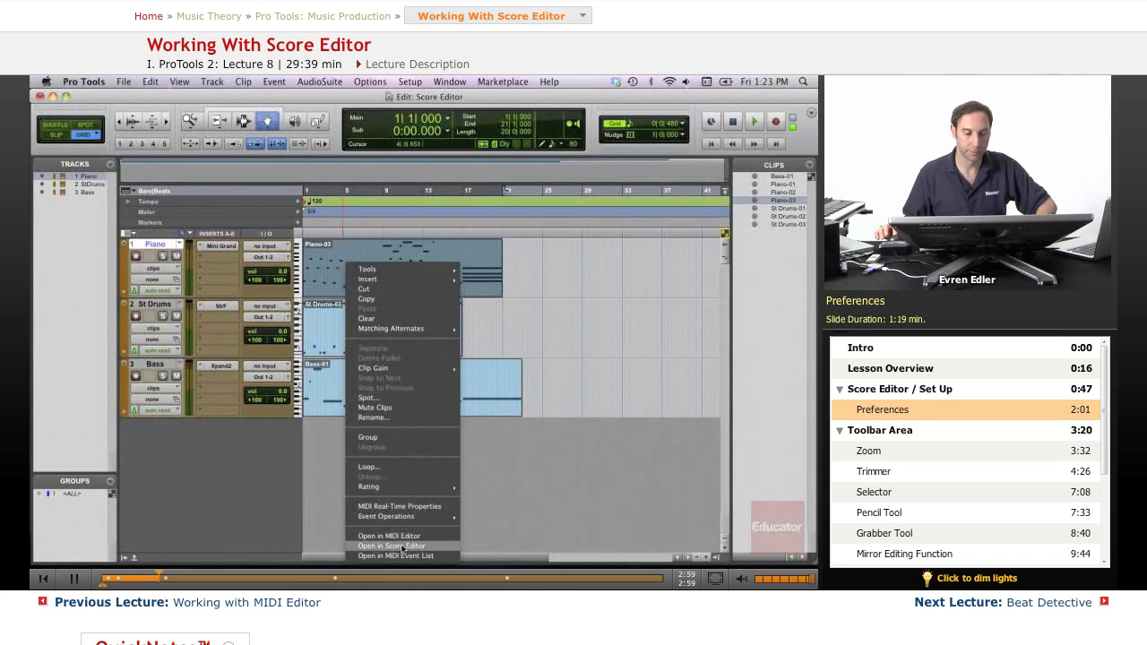
# - Open the Piano clip in the MIDI Editor, then switch it to the Score Editor showing the grand staff
pyautogui.click(387, 533)
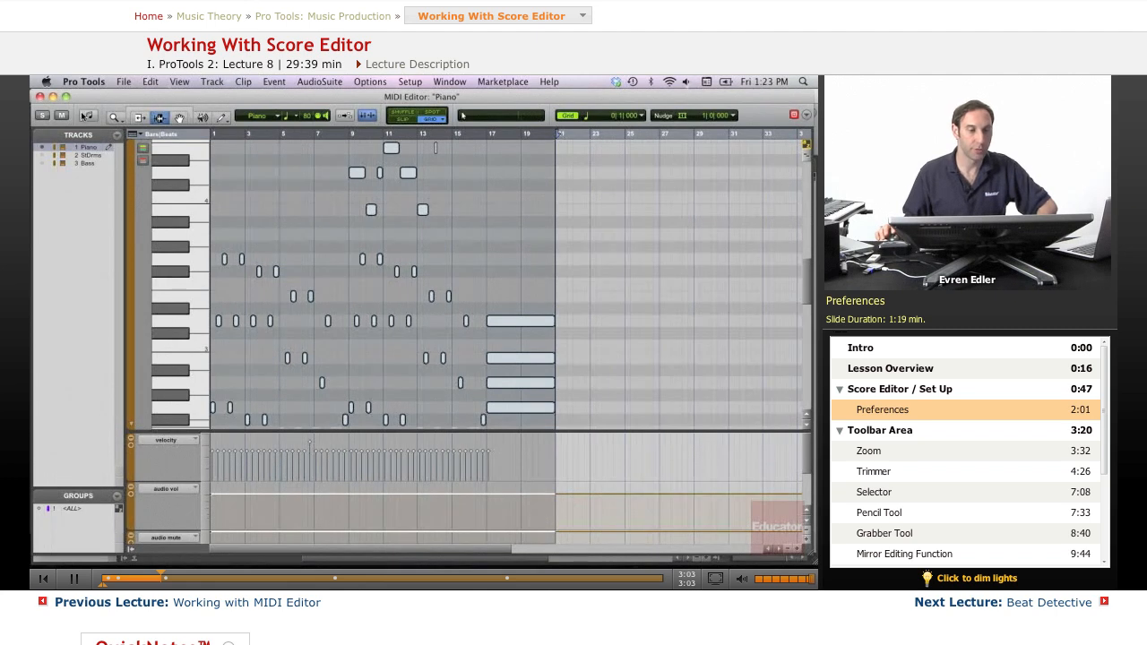
pyautogui.click(86, 115)
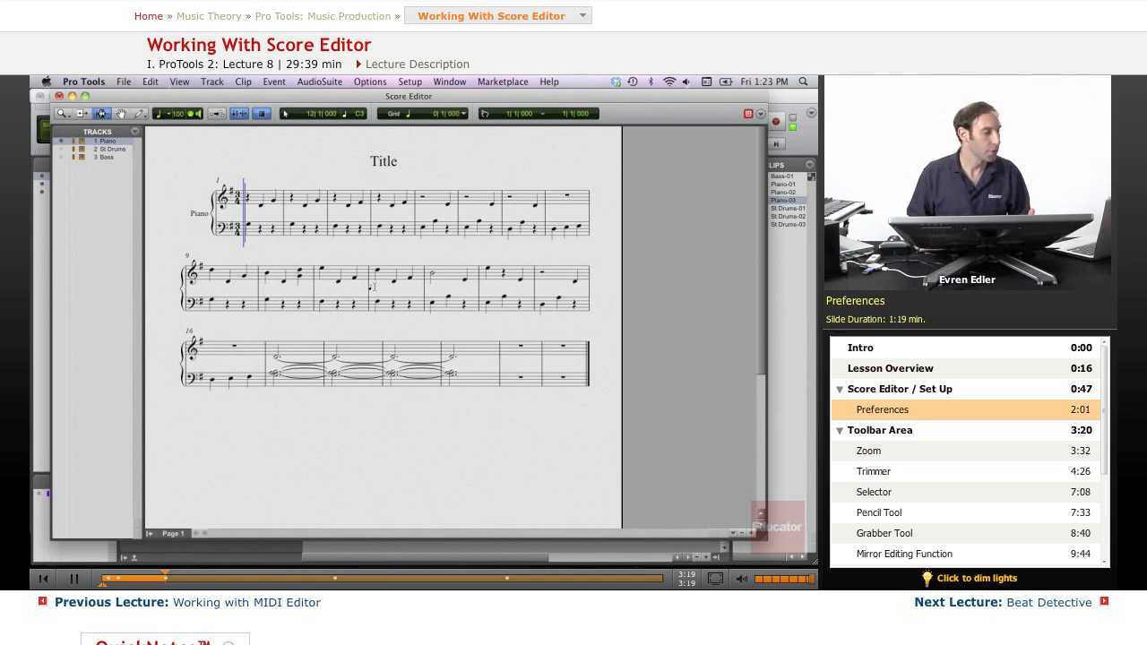
pyautogui.click(880, 430)
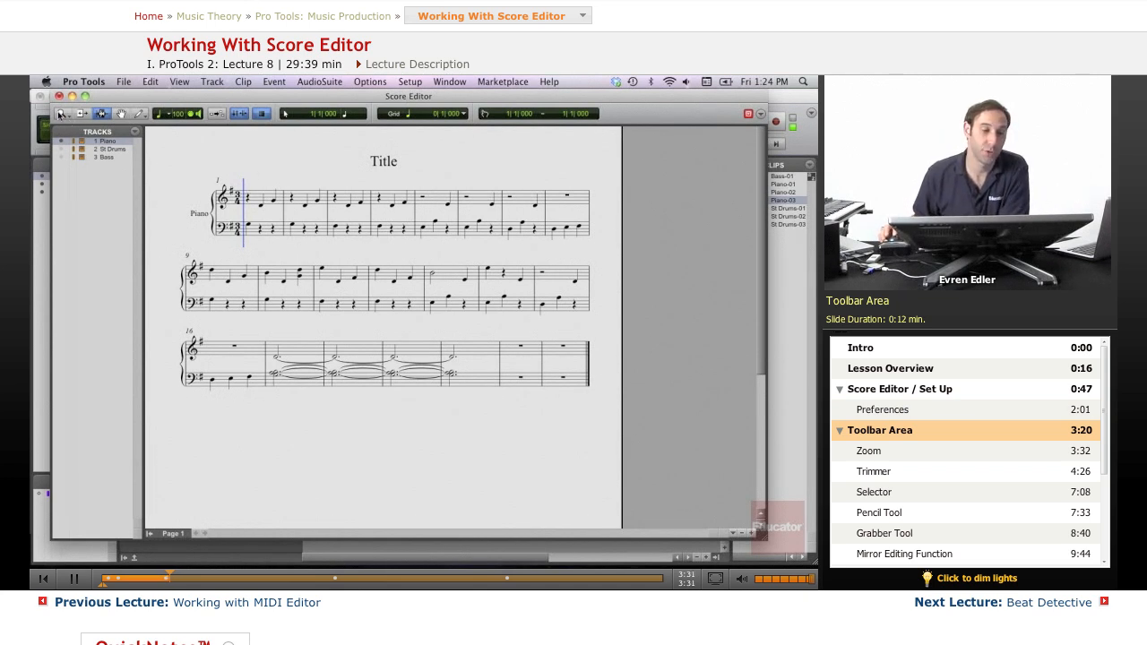
pyautogui.click(68, 114)
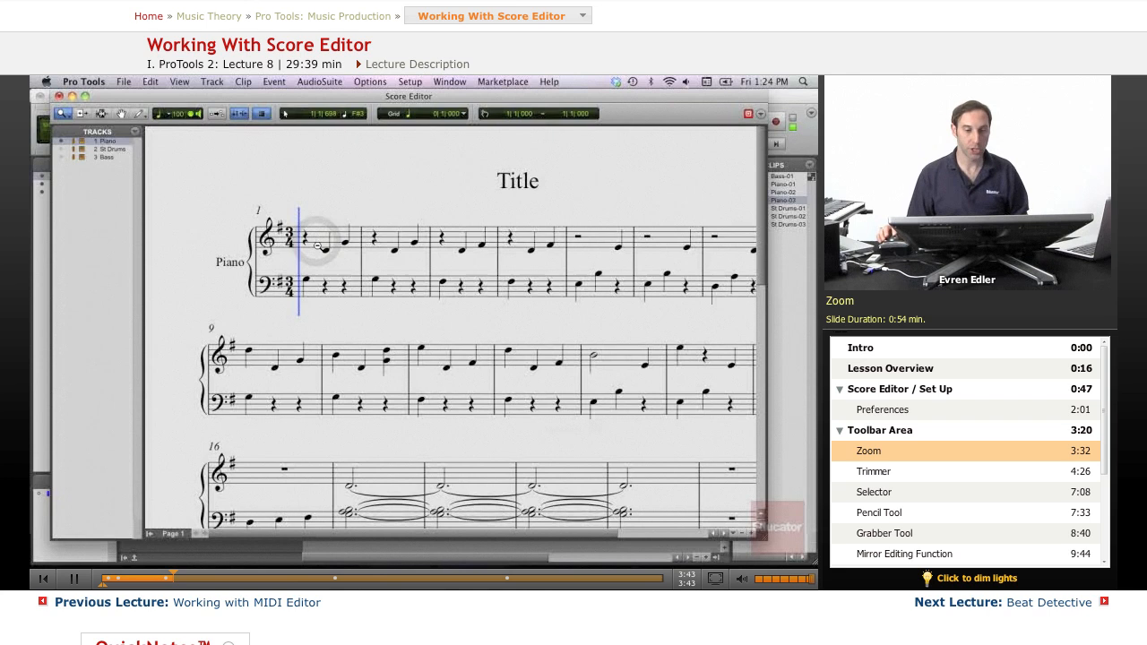
pyautogui.click(319, 247)
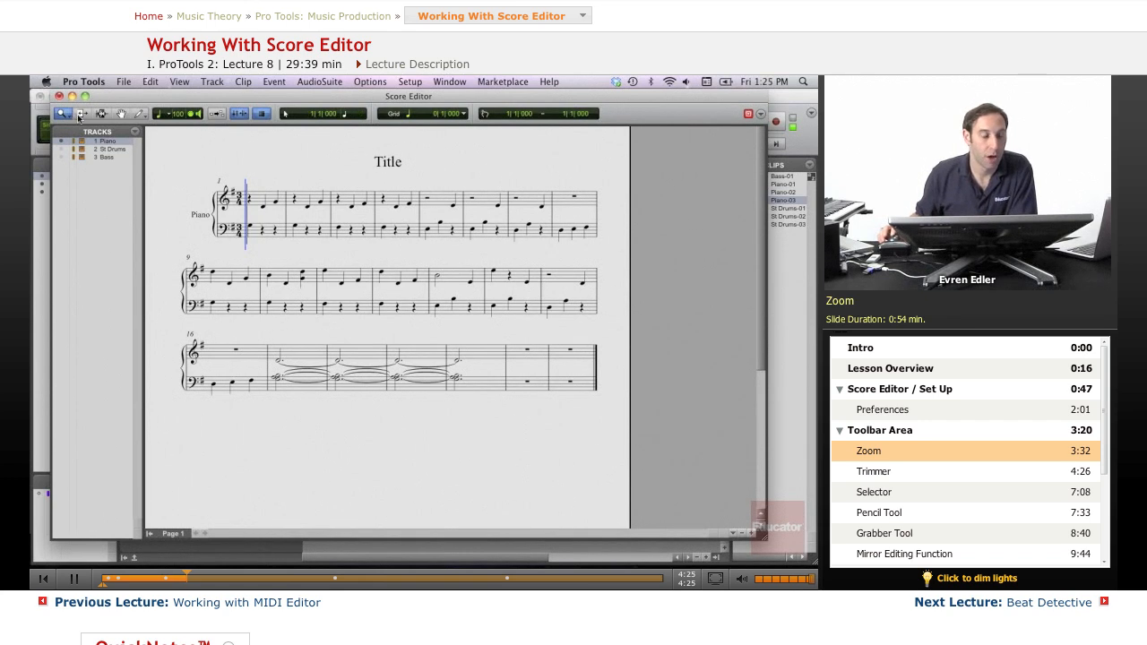
# - Magnify the score's opening systems and switch to the Trimmer tool, undoing a stray edit
pyautogui.click(875, 471)
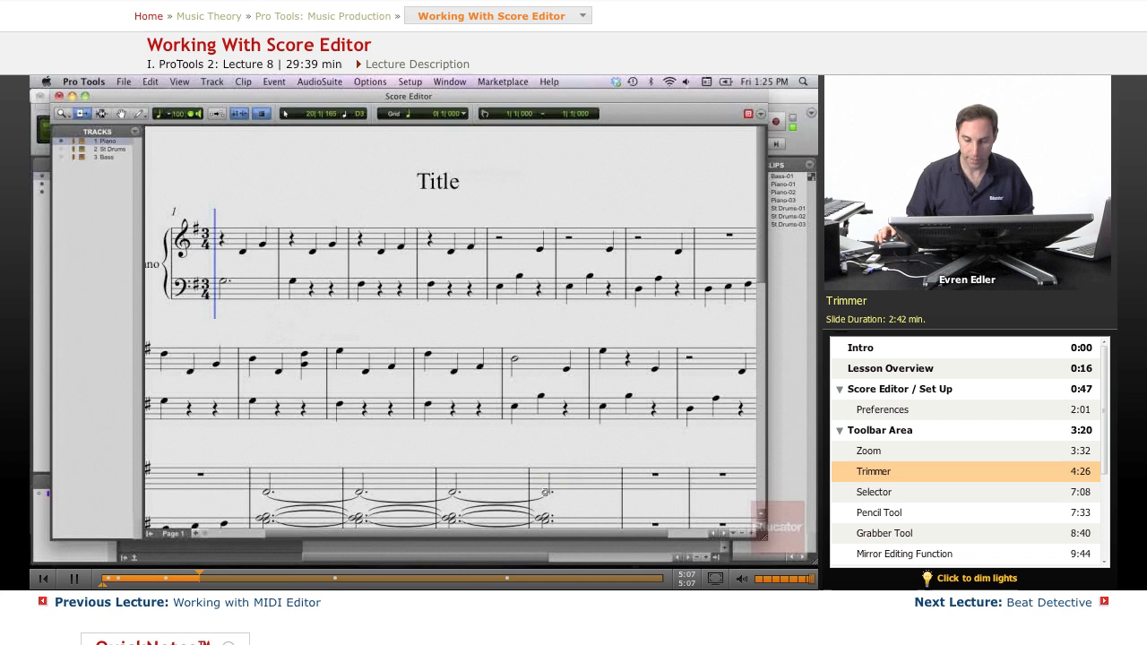
pyautogui.press('cmd+4')
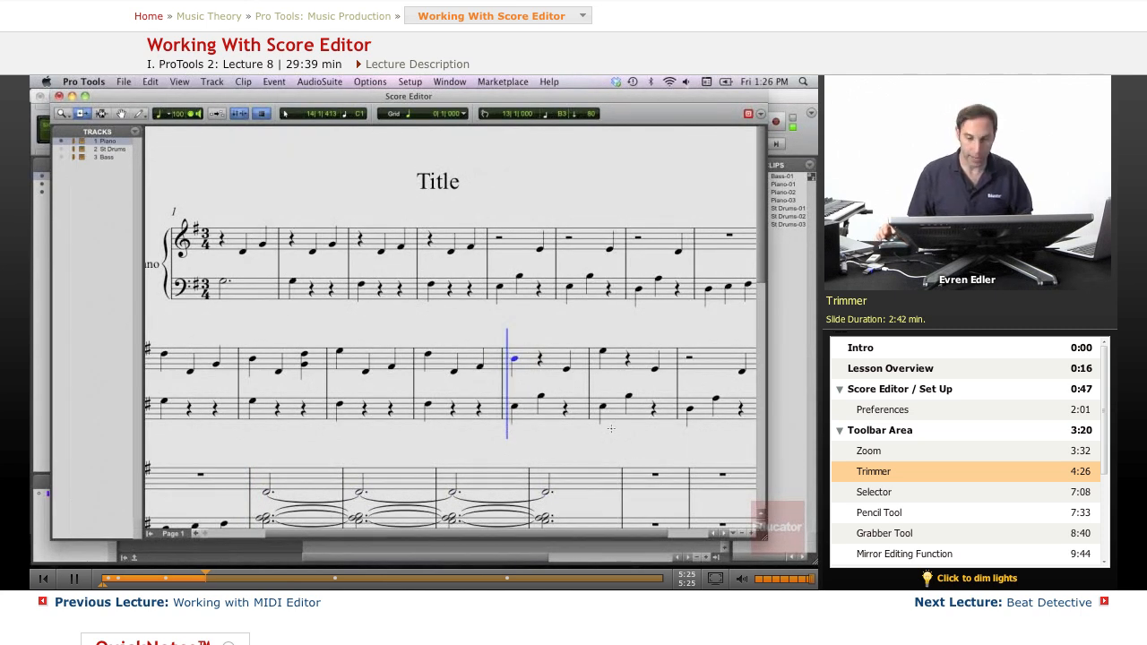
pyautogui.press('cmd+z')
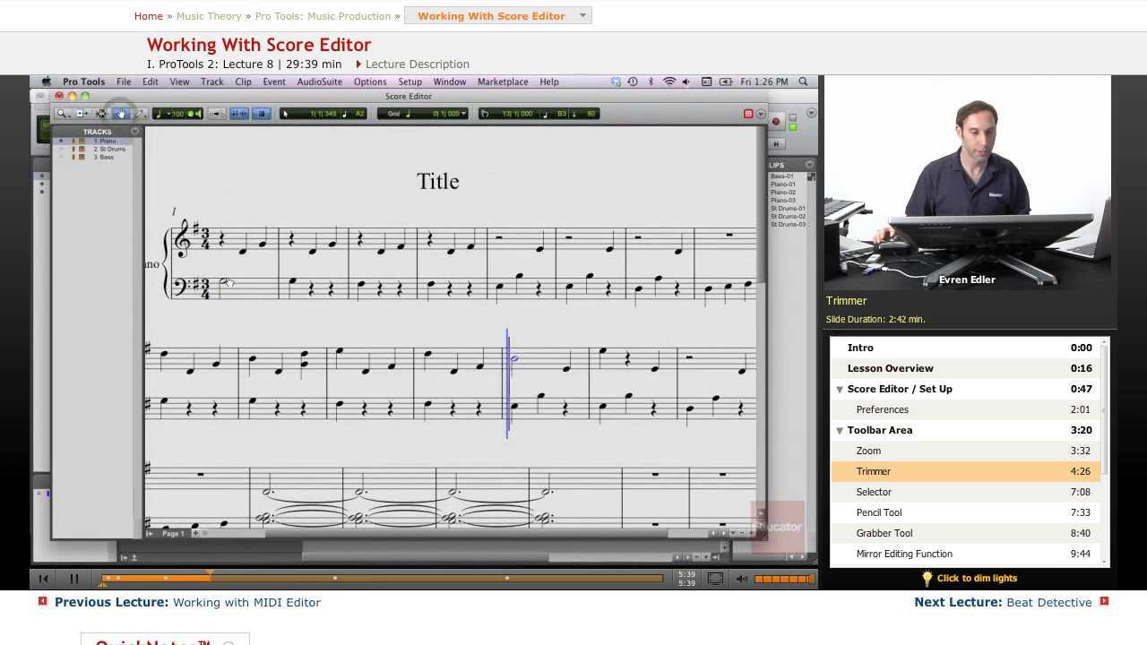
# - Shorten the duration of the opening lower-staff note with the Trimmer
pyautogui.click(215, 269)
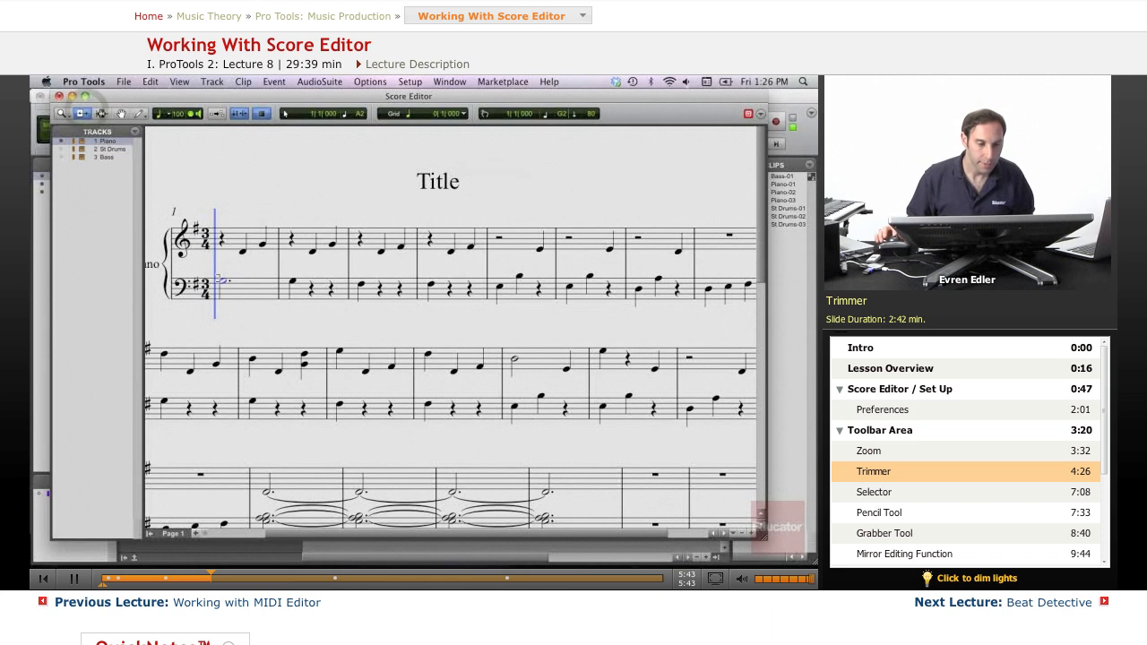
pyautogui.click(223, 280)
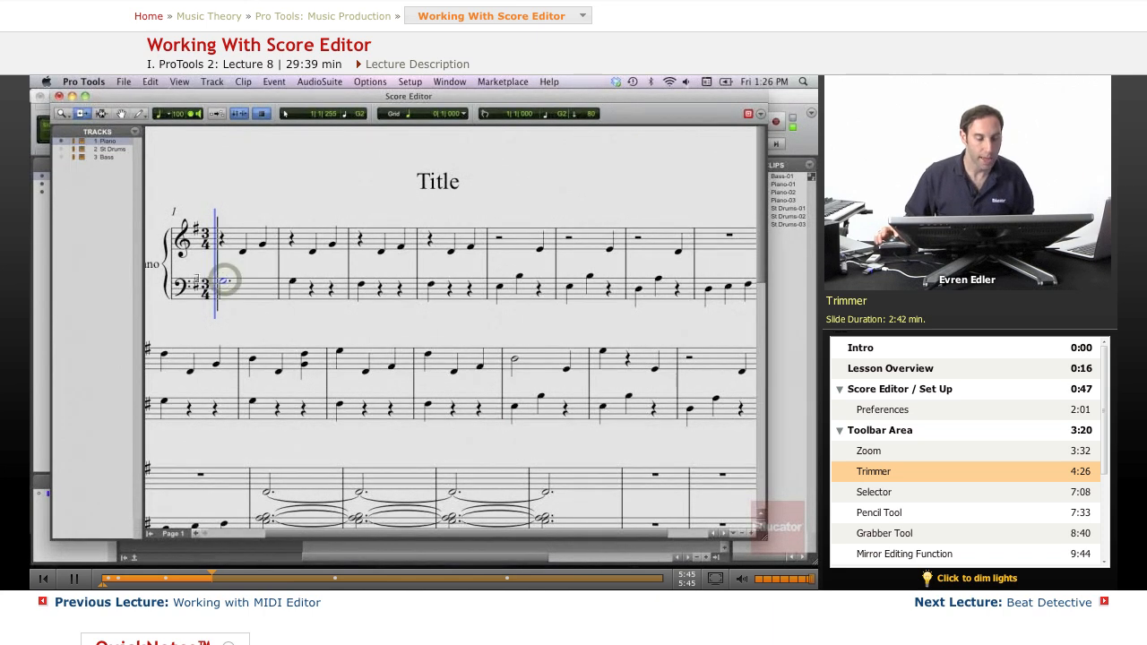